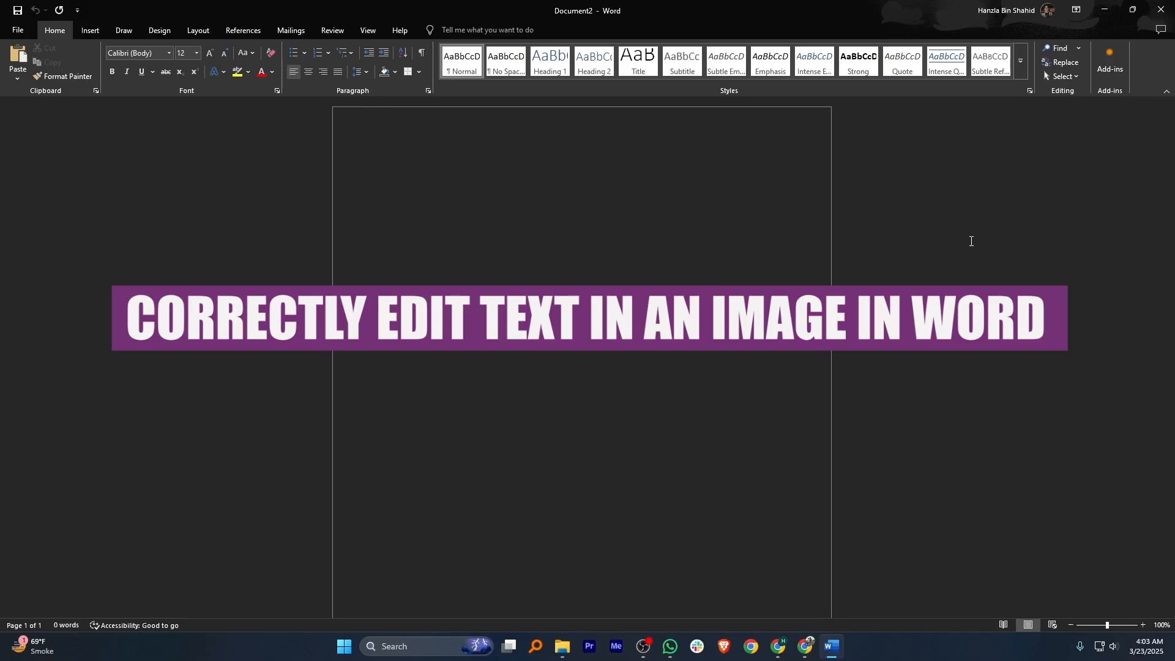
Insert the downloaded Anna Karenina book-page JPG from this device into the empty document.
key(Delete)
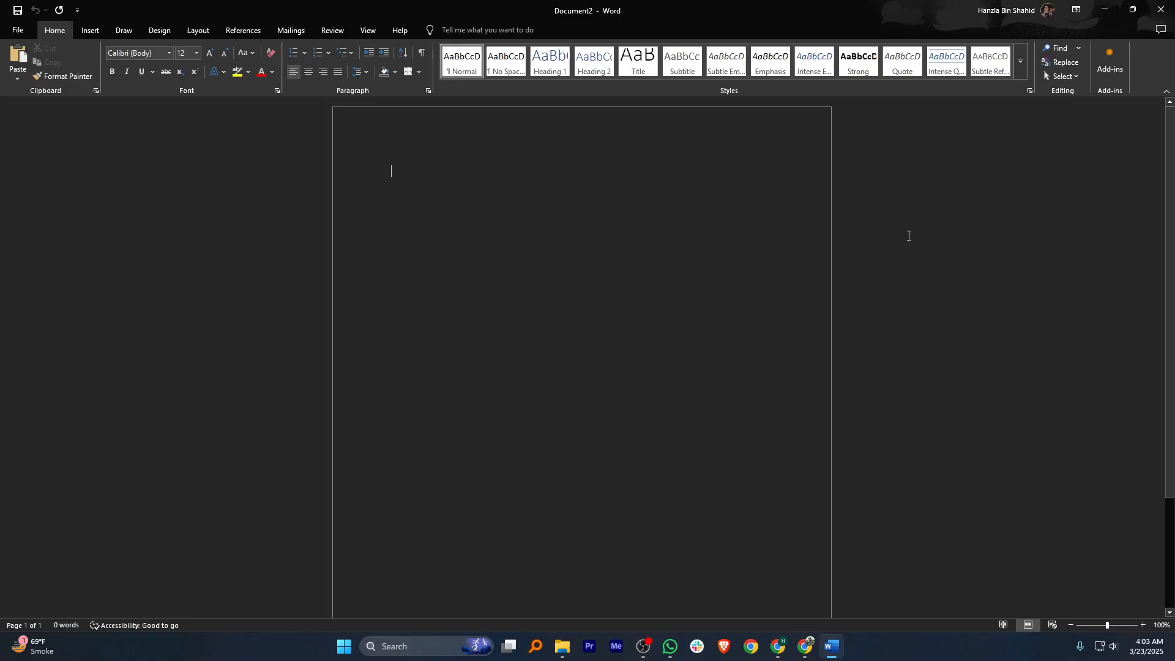
mouse_move(902, 233)
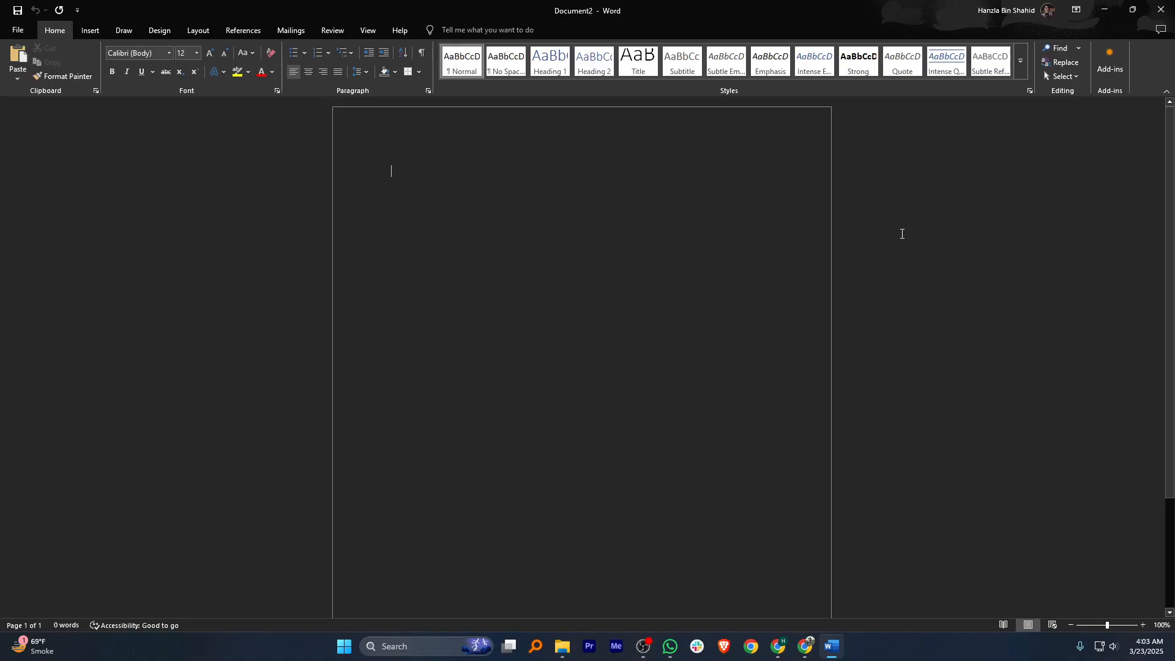
mouse_move(202, 49)
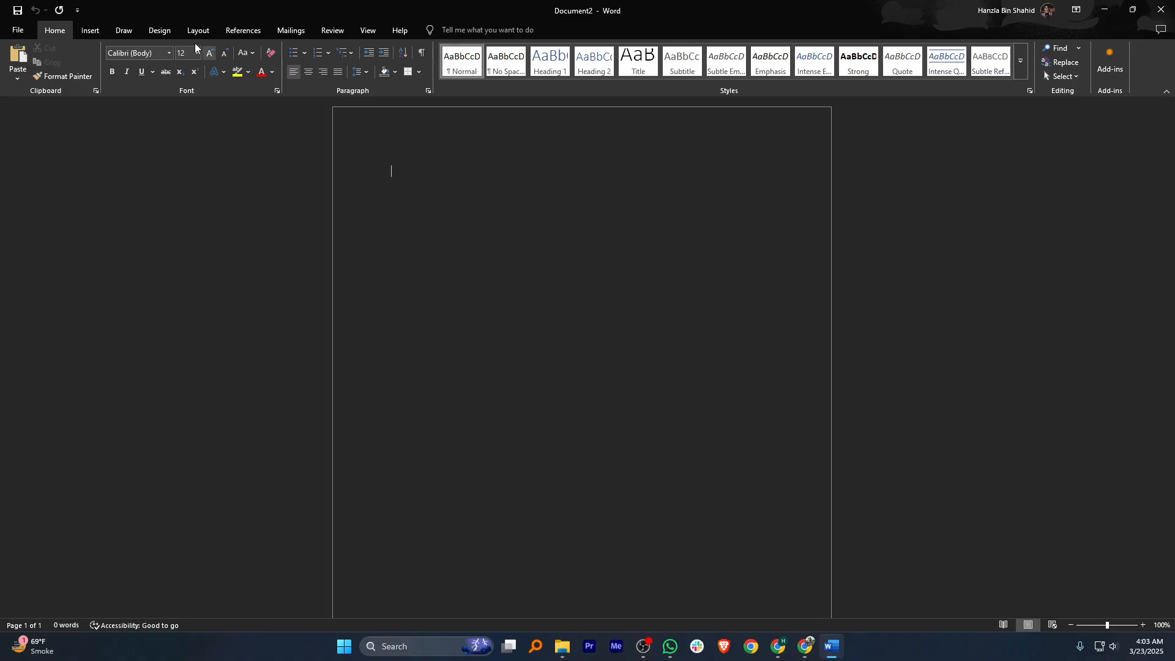
click(89, 30)
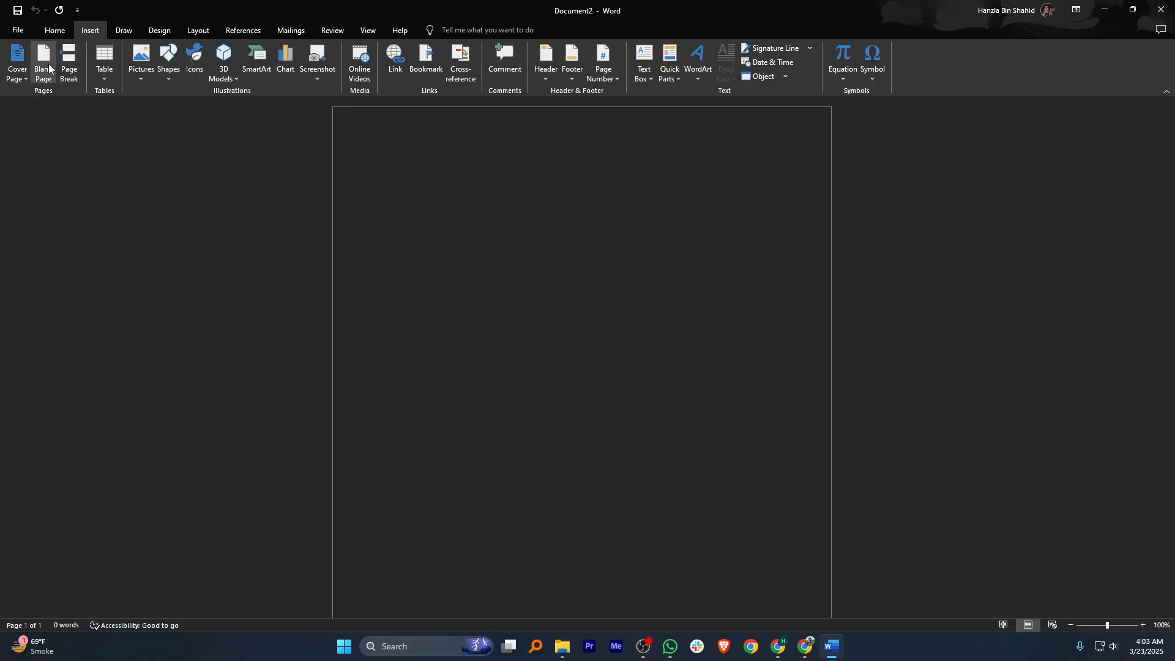
click(139, 59)
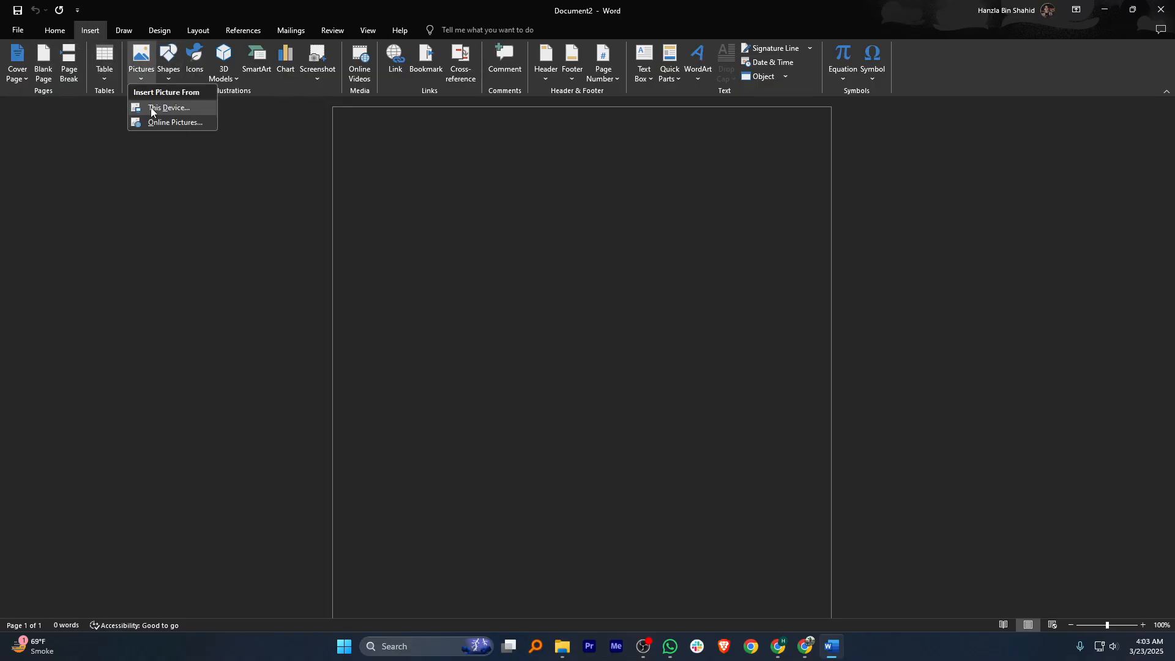
click(169, 108)
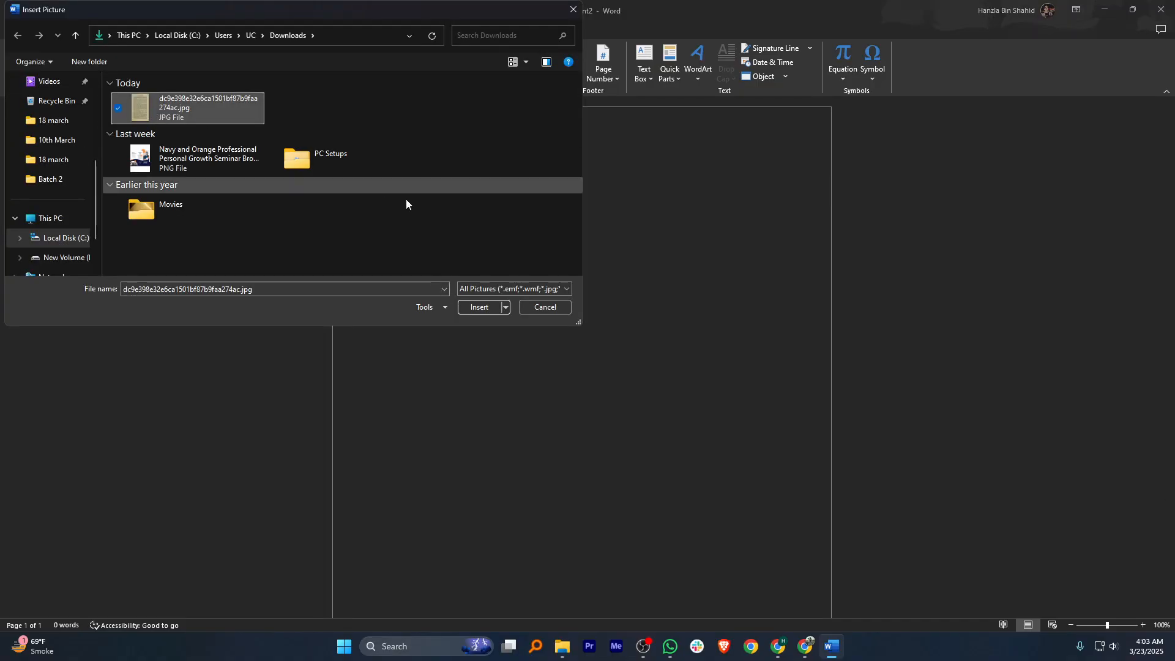
click(478, 307)
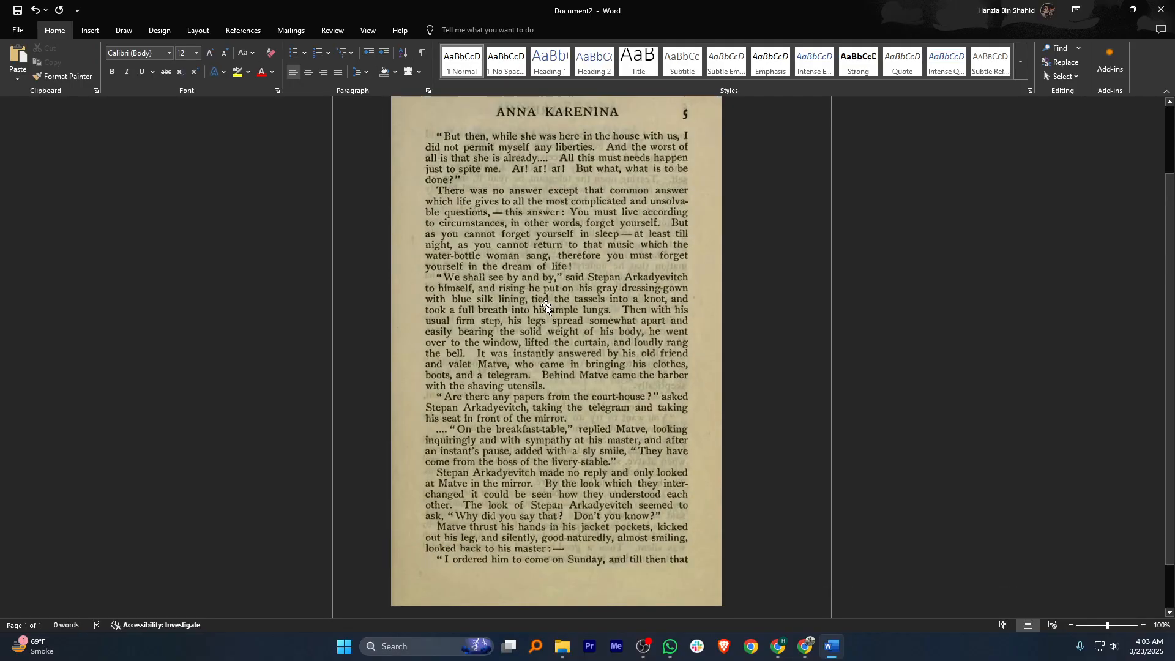
Select the book-page picture and show the References caption commands.
click(556, 352)
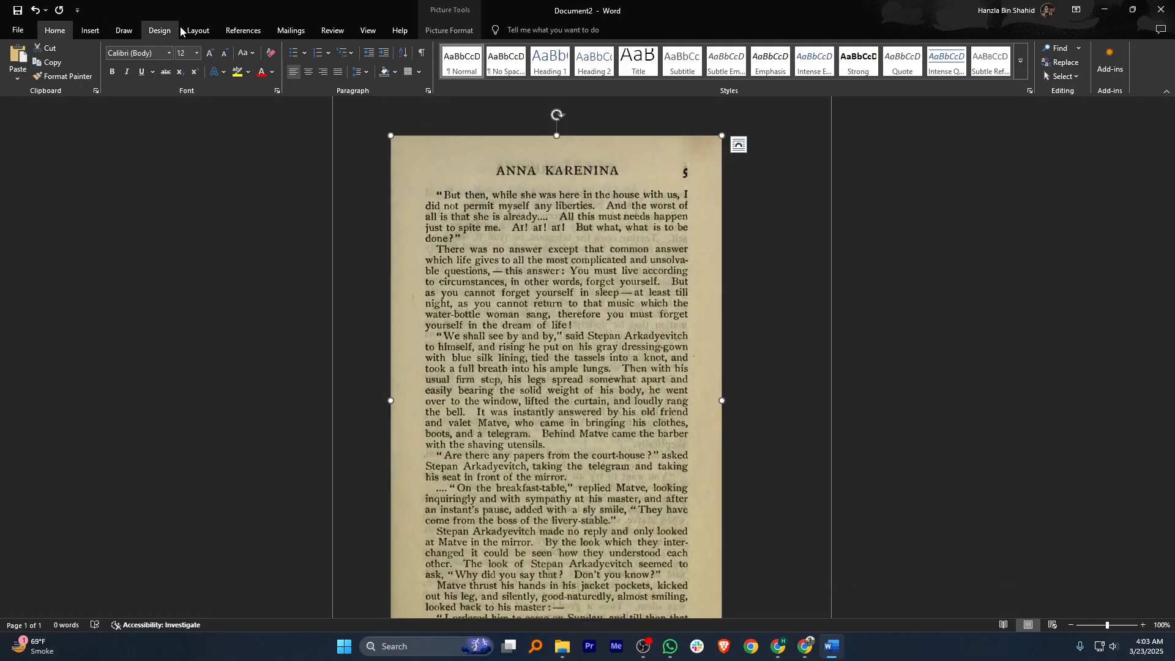
click(242, 29)
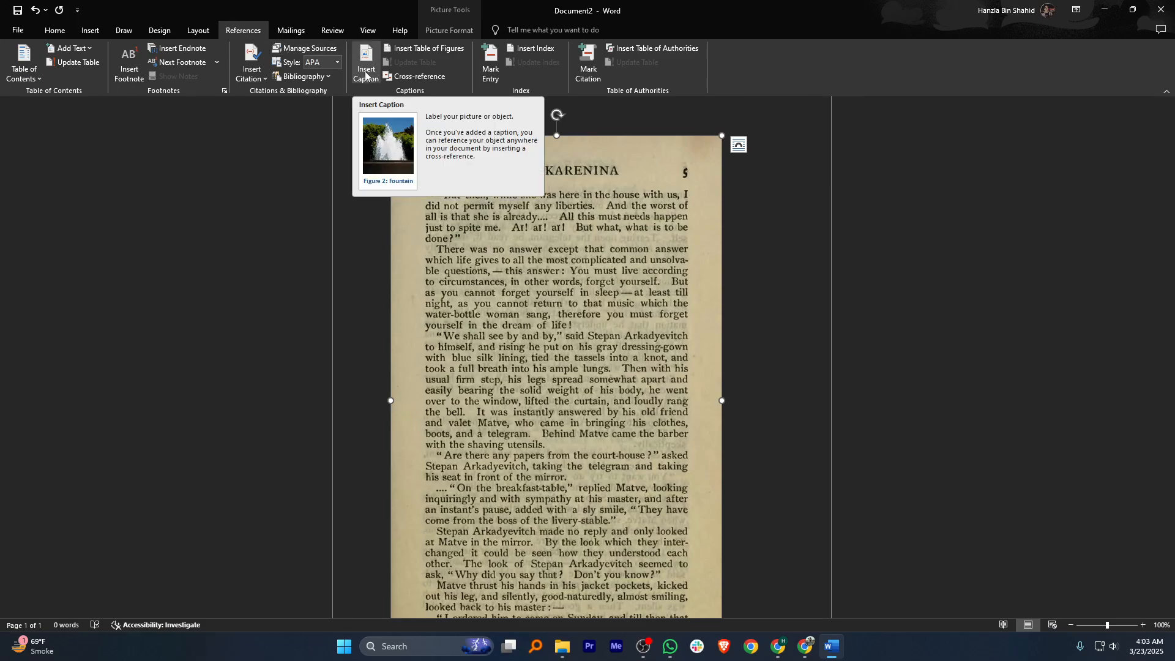
Add a 'Figure 1 Book_Page' caption positioned below the selected picture.
click(366, 62)
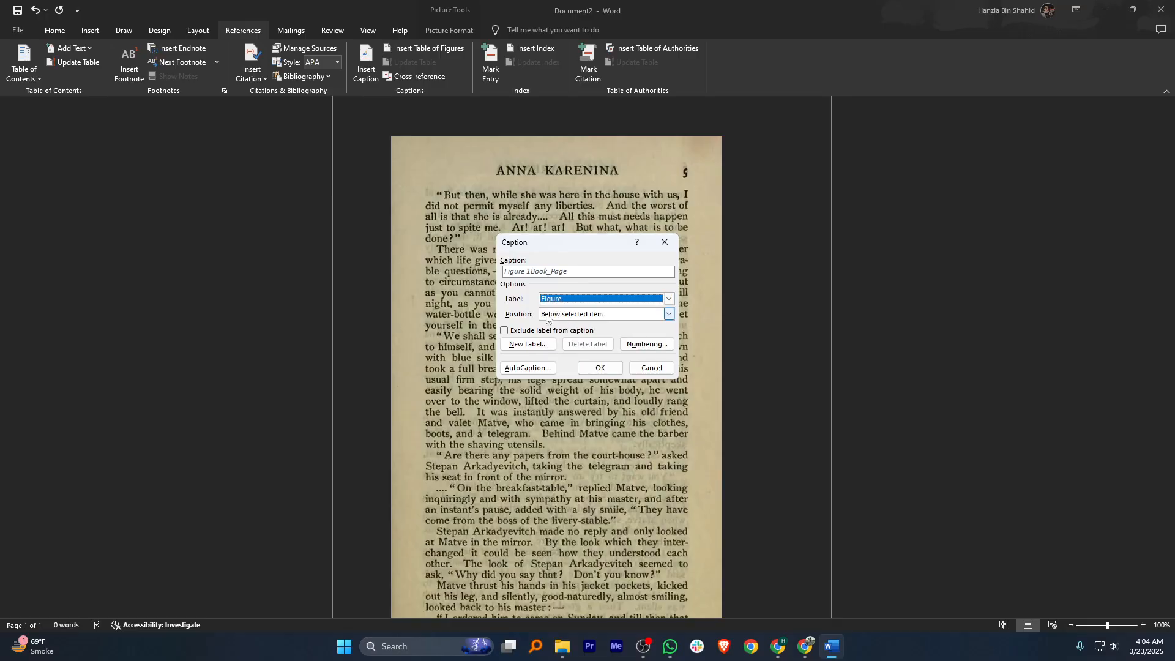
click(666, 313)
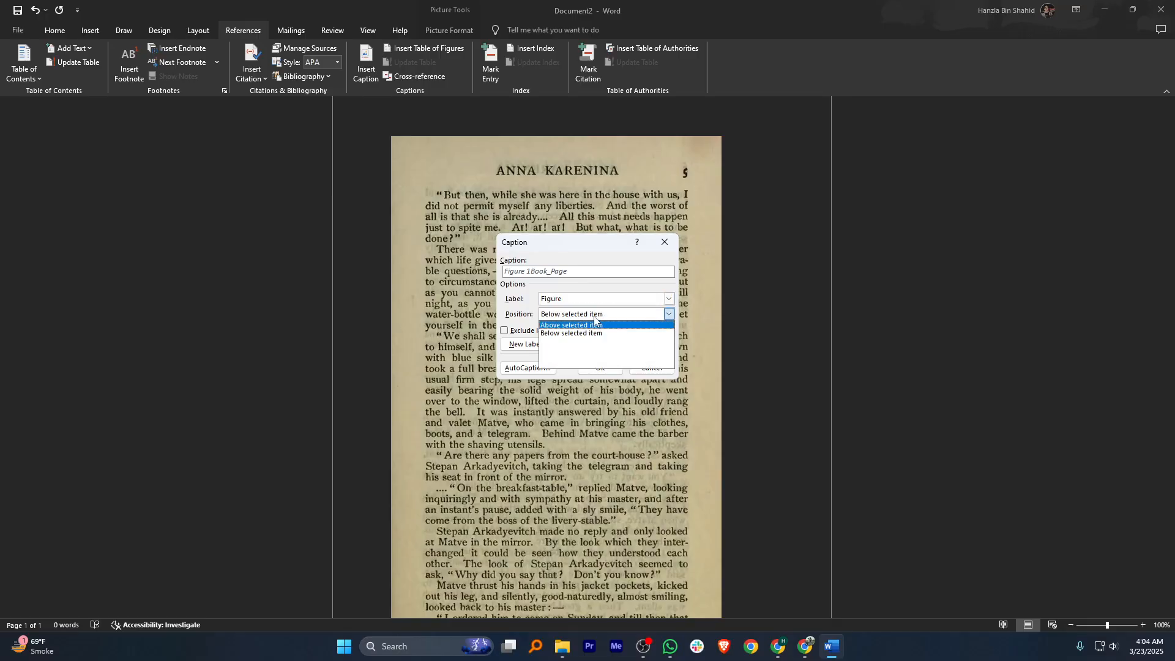
click(571, 333)
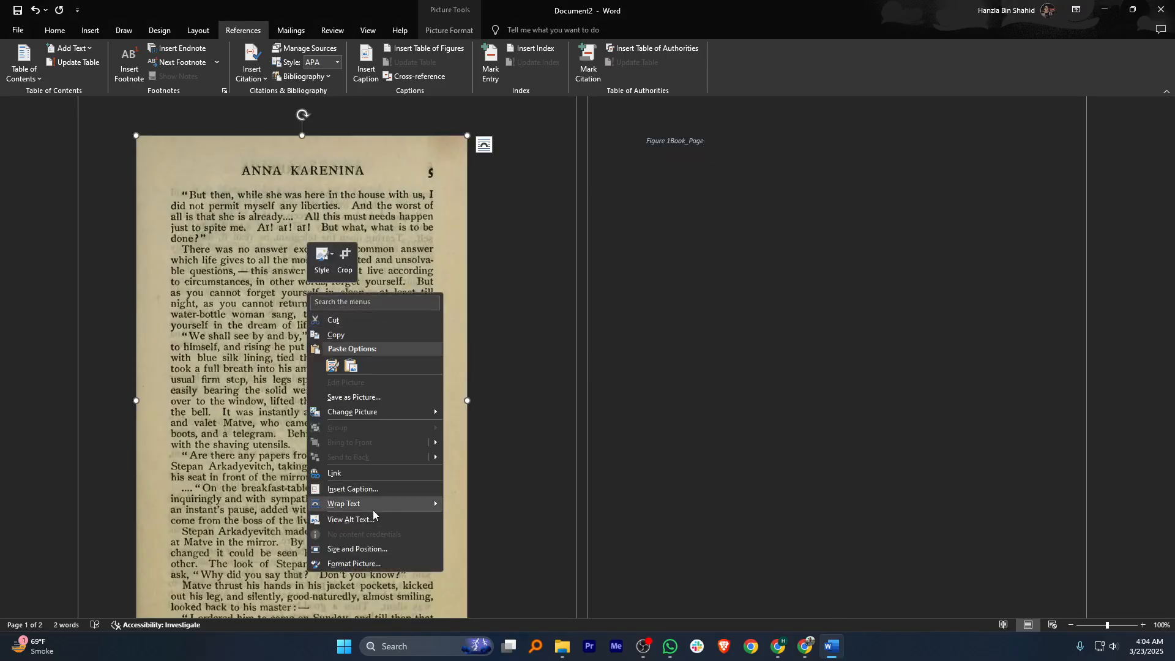
Write alt text for the picture reading 'Anna Karenin' in the Alt Text pane.
click(350, 519)
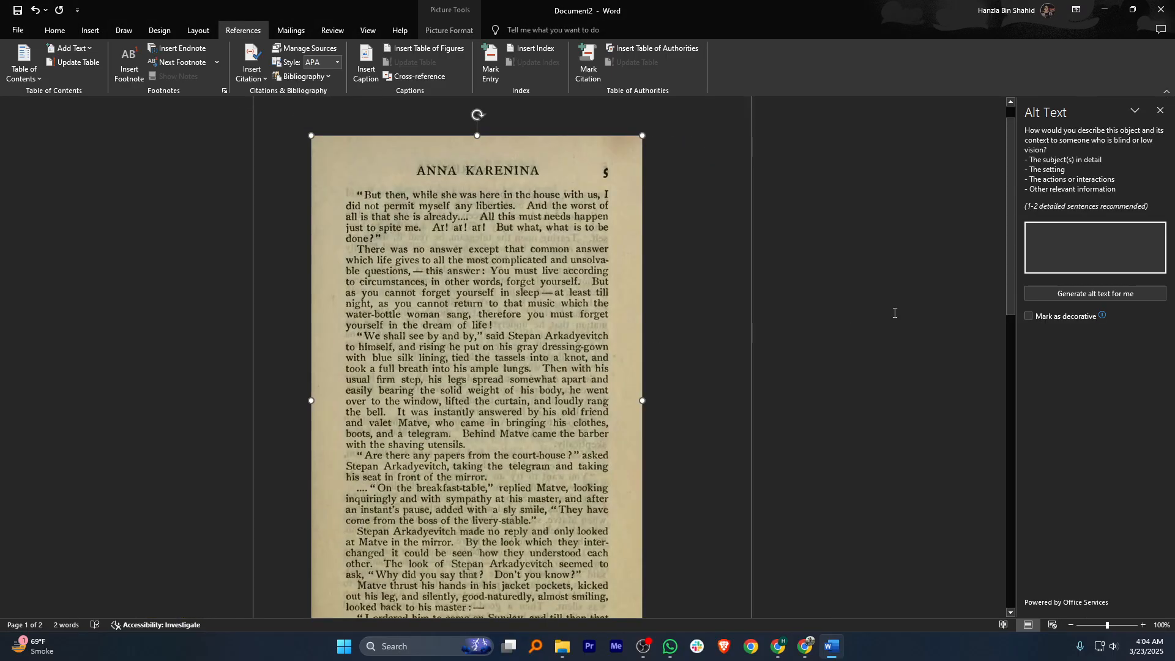
click(1093, 248)
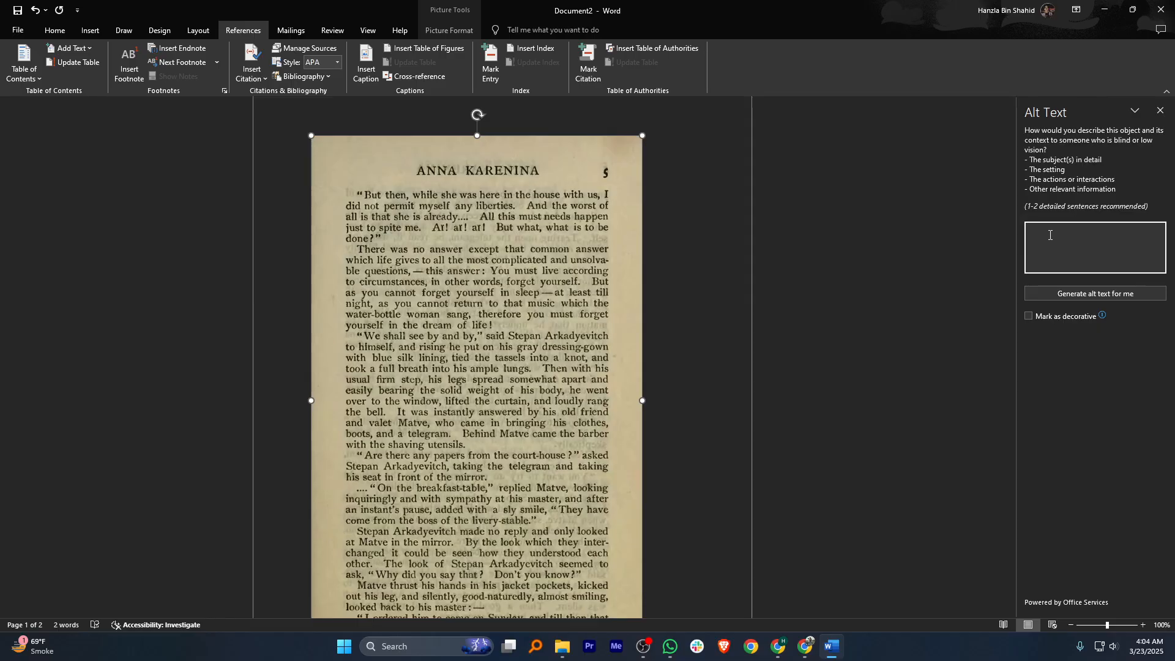
text(Anna)
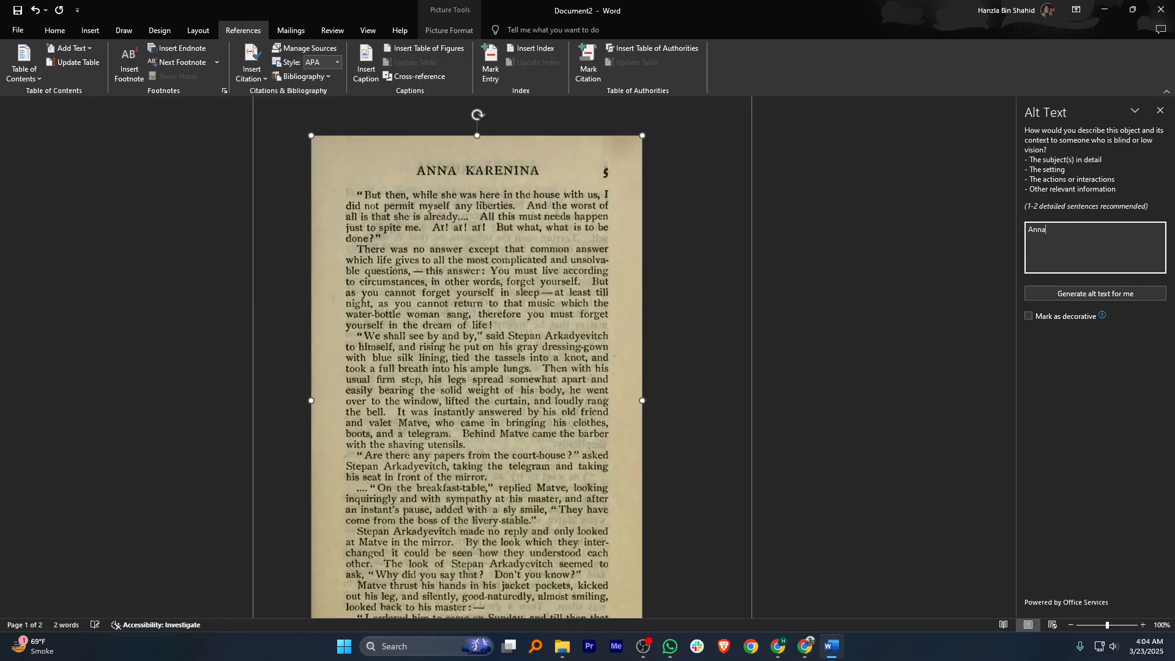
text(Karena)
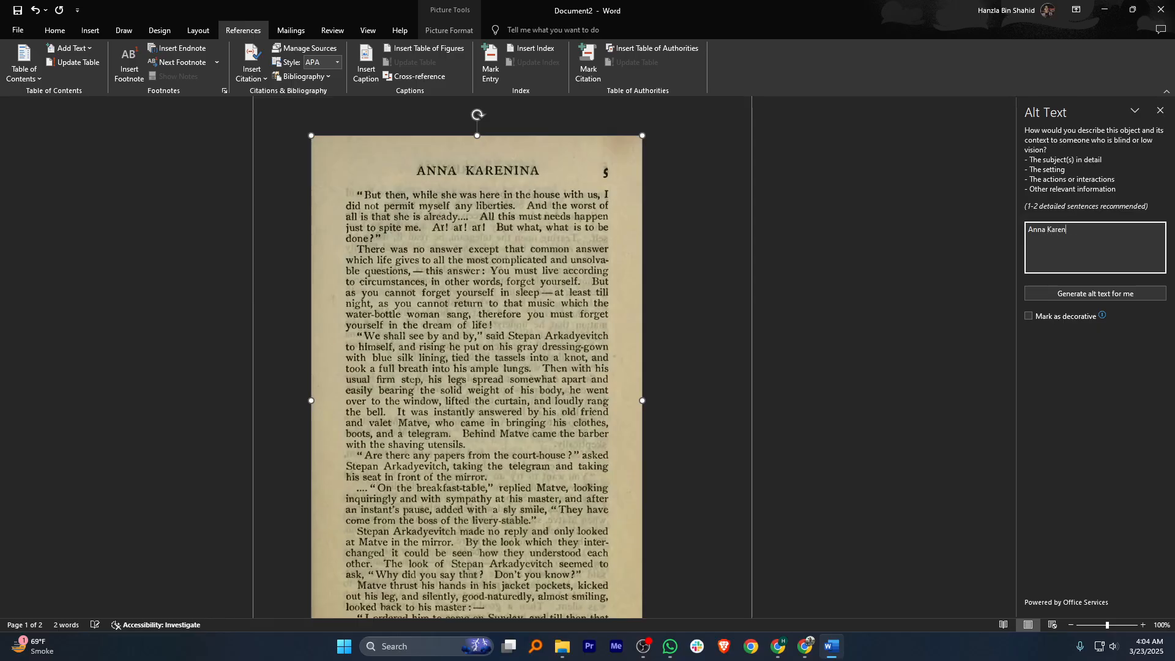
text(in)
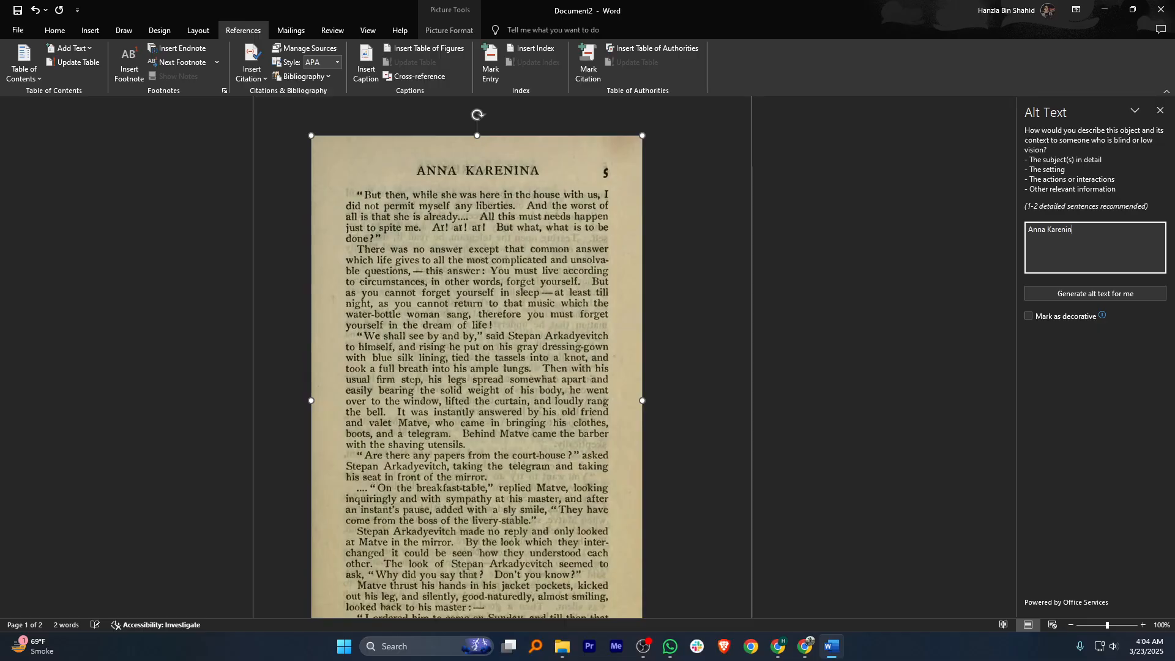